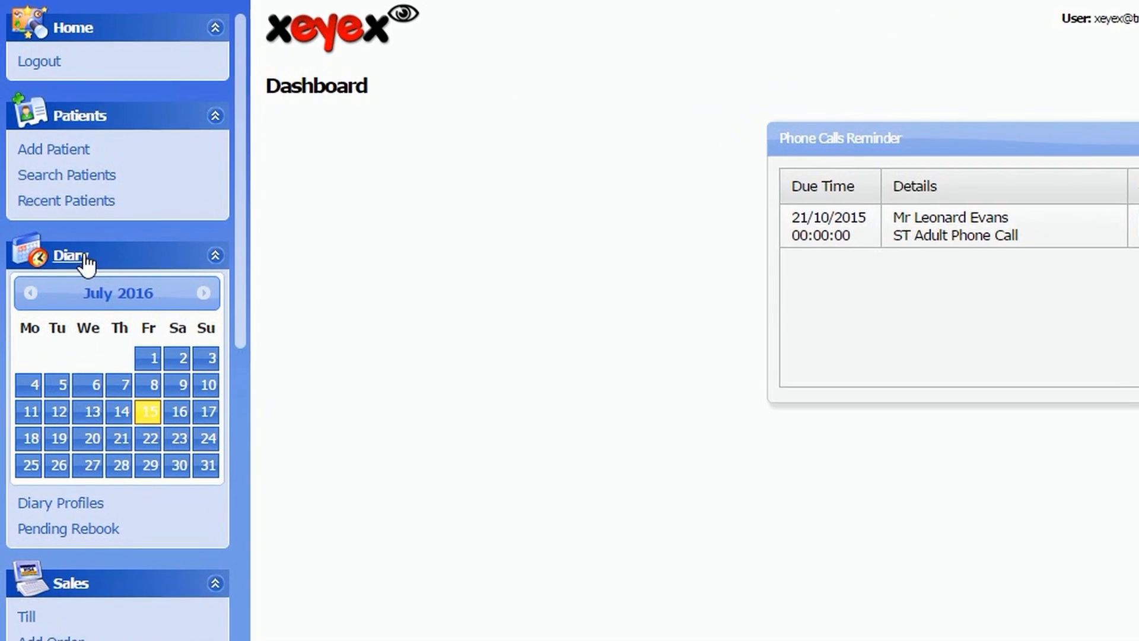
- Open the appointment diary from the left sidebar
click(64, 255)
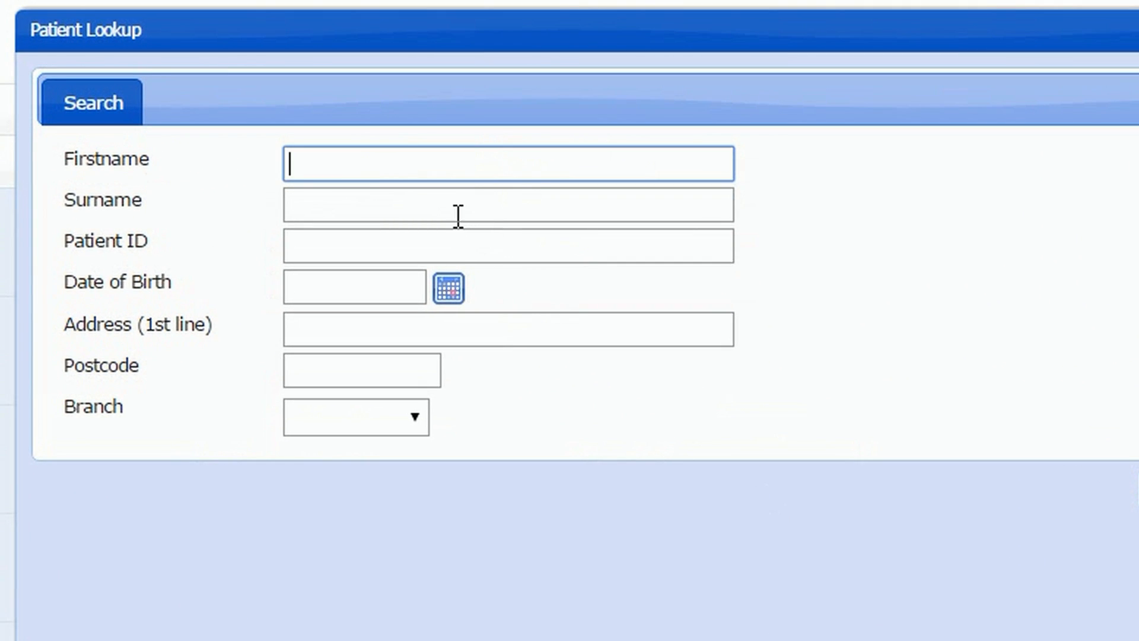
- Search patients by surname 'St' to find the Strathmore records
text(St)
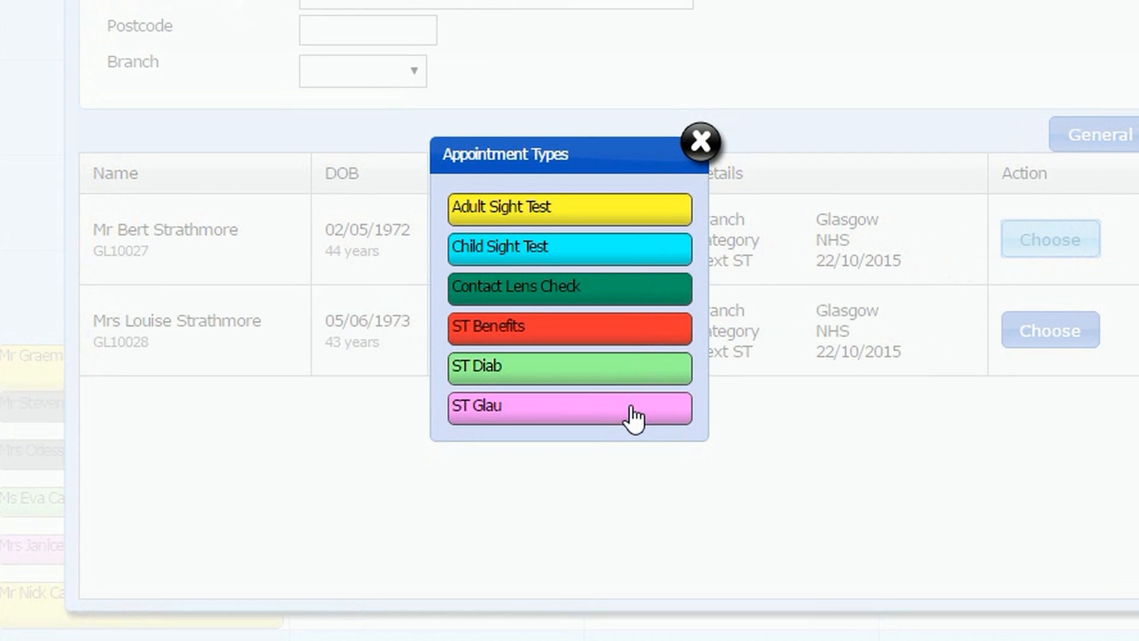
click(570, 408)
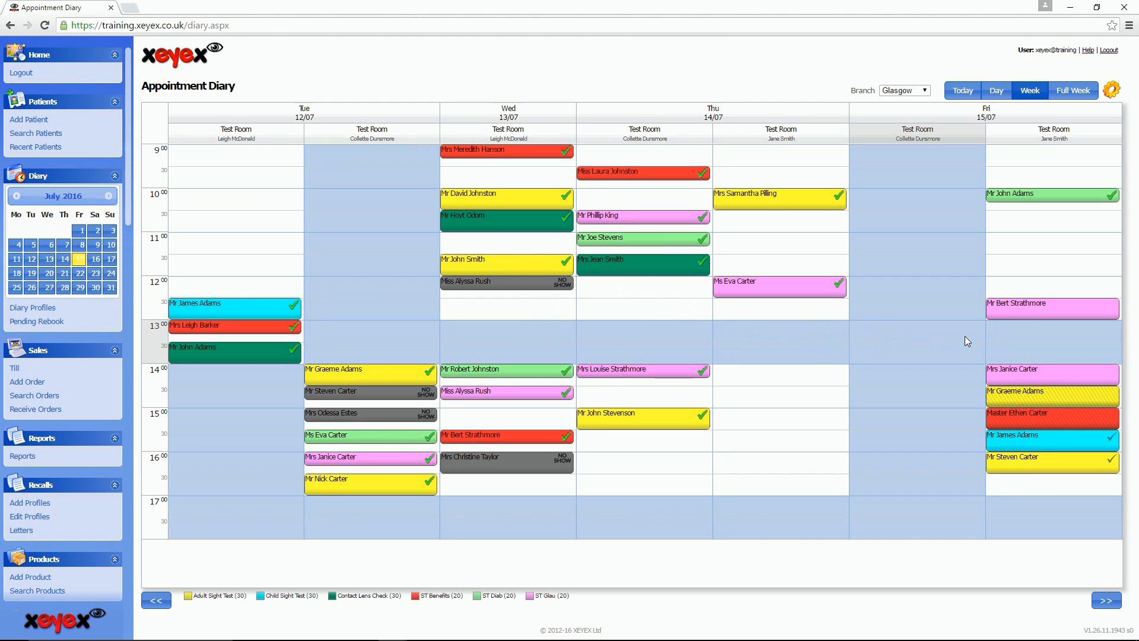
mouse_move(1031, 313)
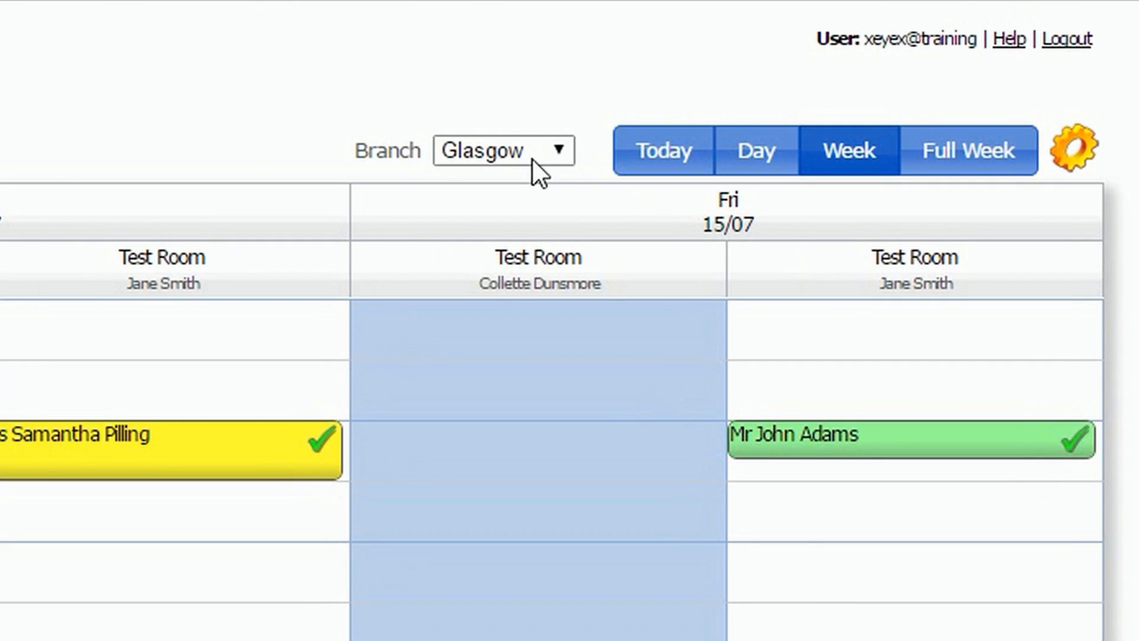
click(505, 151)
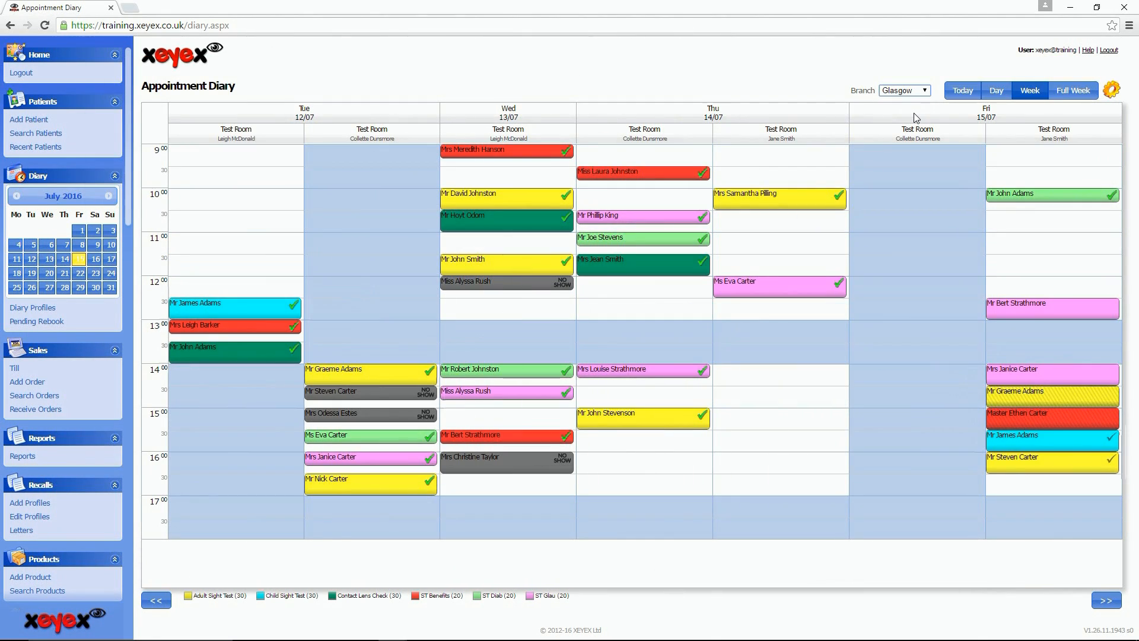
mouse_move(1045, 124)
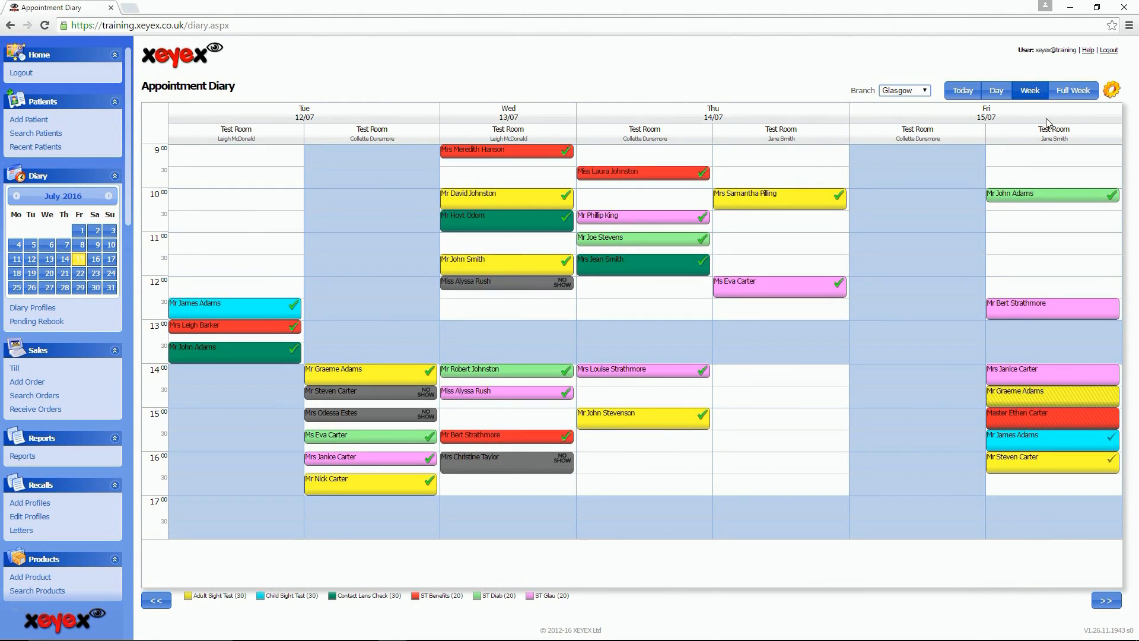
- Add 09:00–13:00 availability in Glasgow Diary Management for 11–17 July
click(1119, 89)
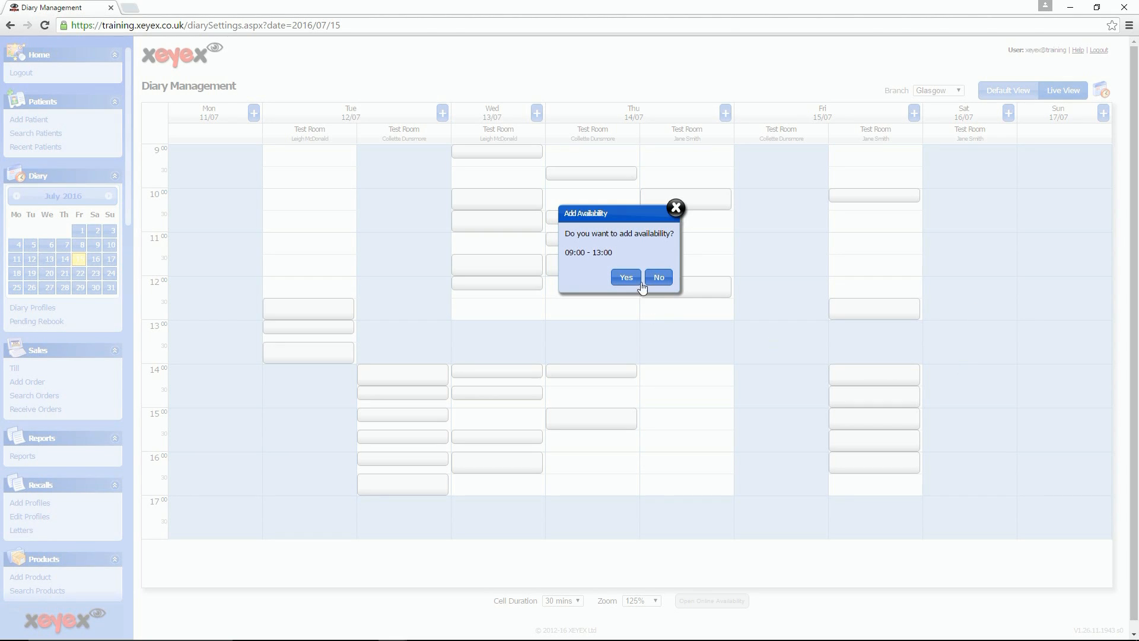
click(626, 278)
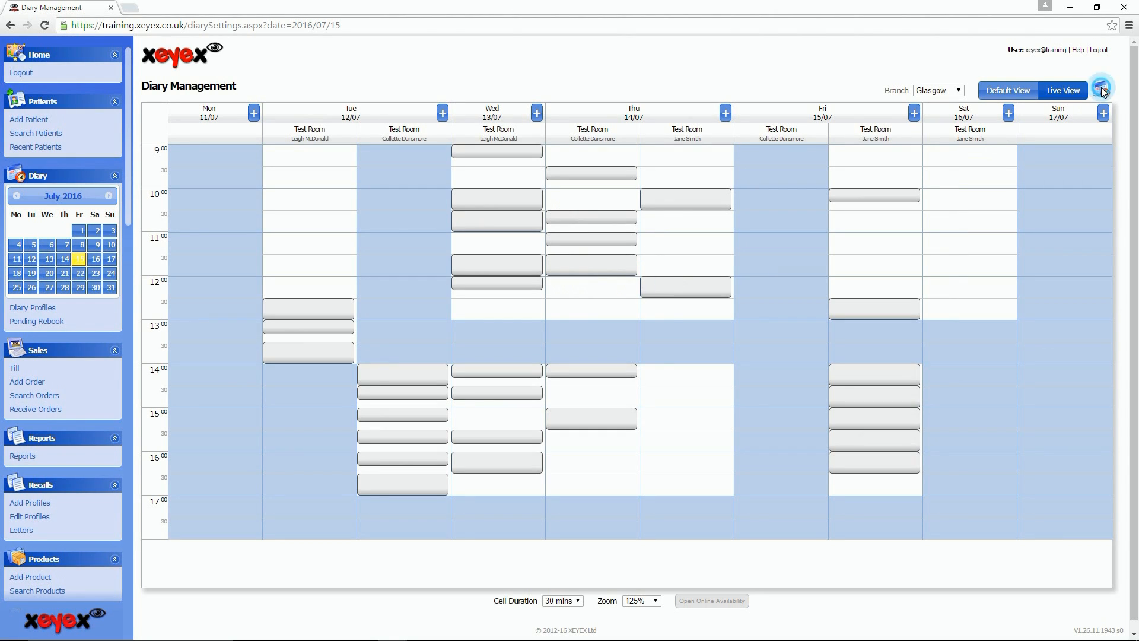